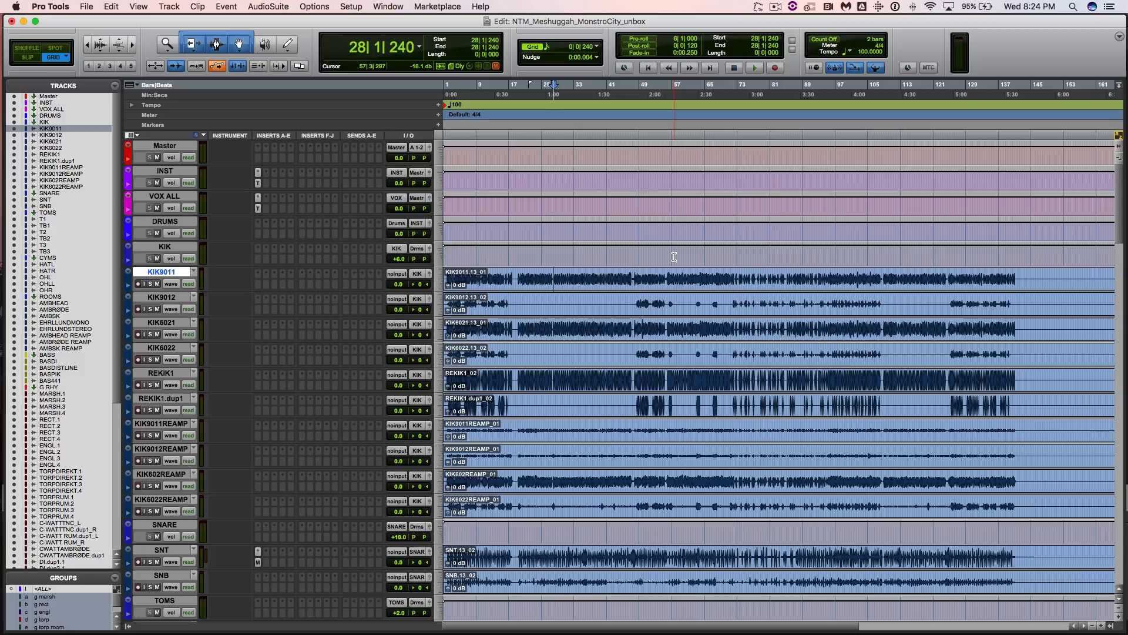
# - Scroll from the kick tracks past bass and rhythm guitars to DI guitars, G LEAD, FX1 and FX2
pyautogui.scroll(-3)
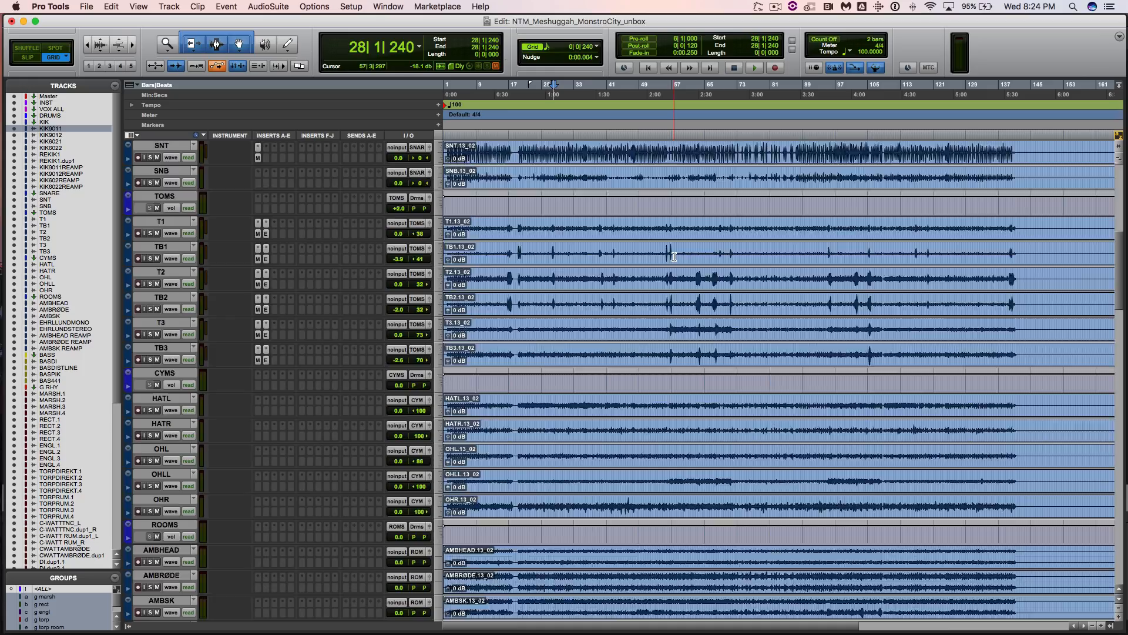
pyautogui.scroll(-3)
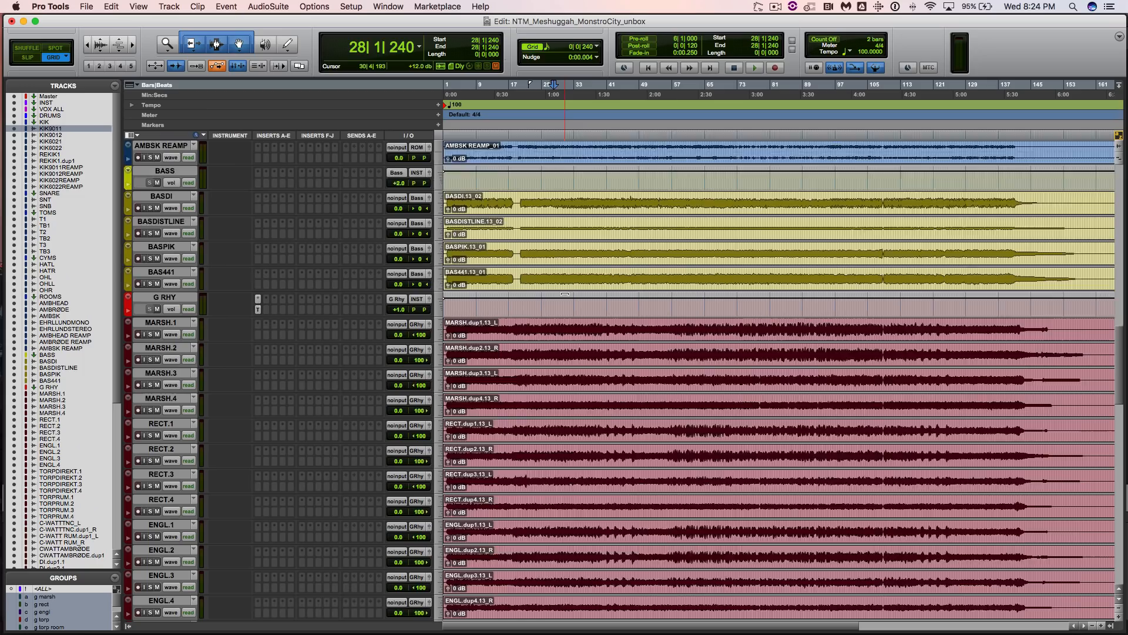
pyautogui.scroll(-3)
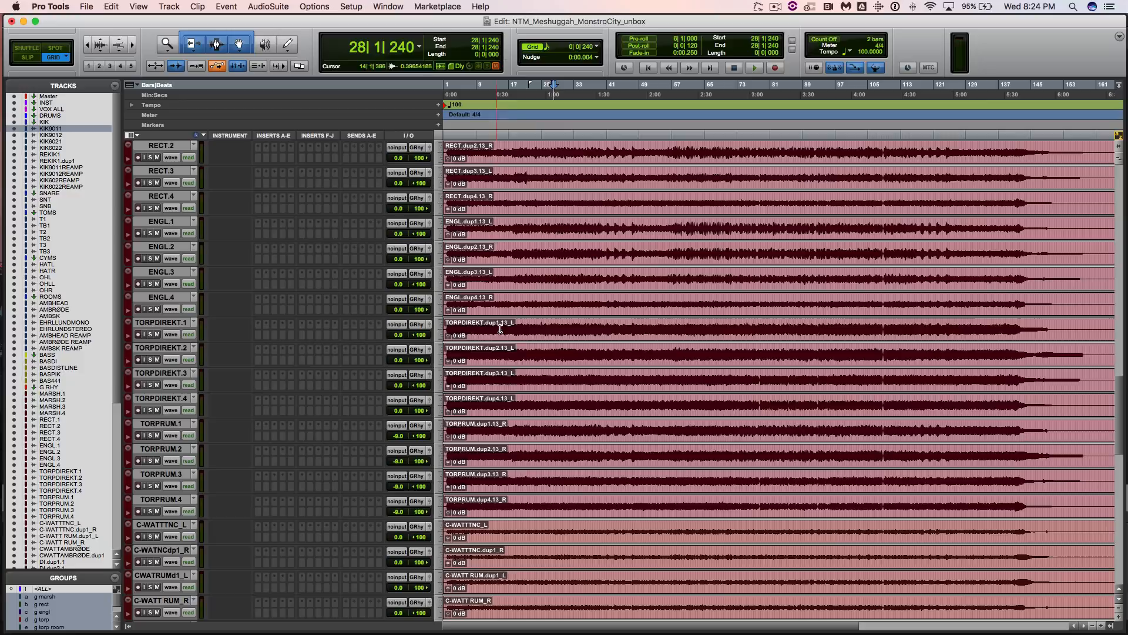
pyautogui.scroll(-3)
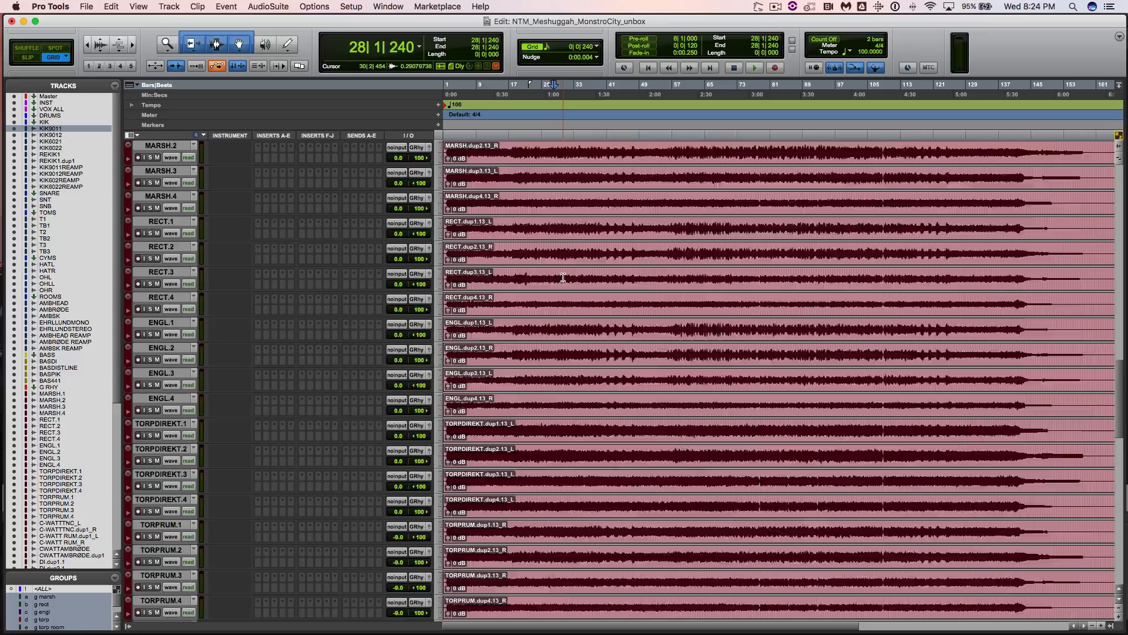
pyautogui.scroll(-3)
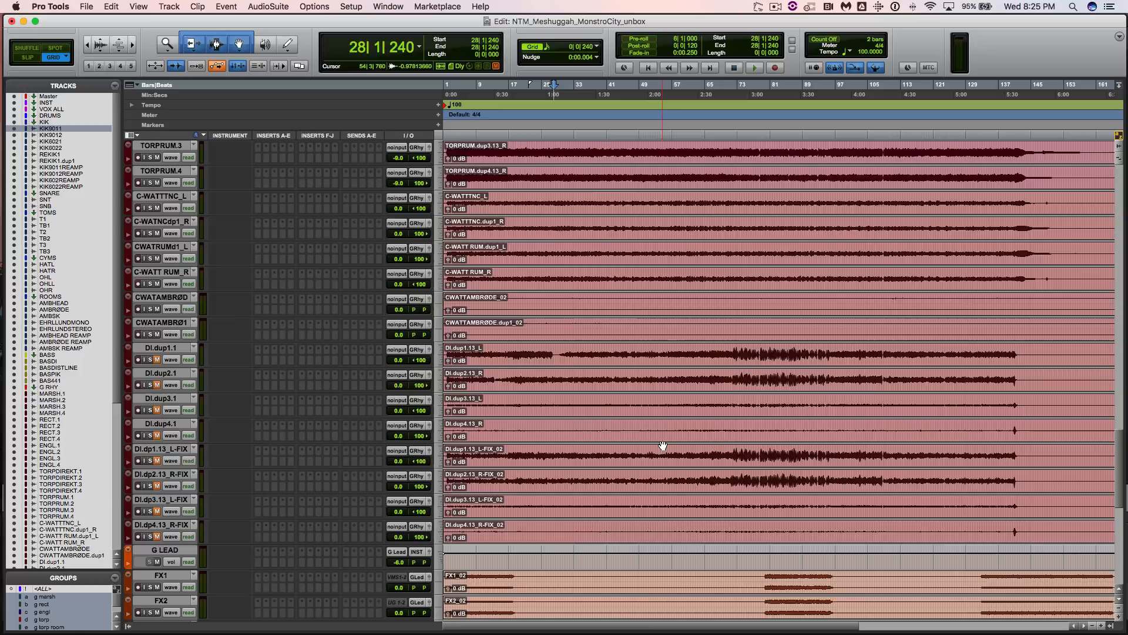
pyautogui.scroll(-3)
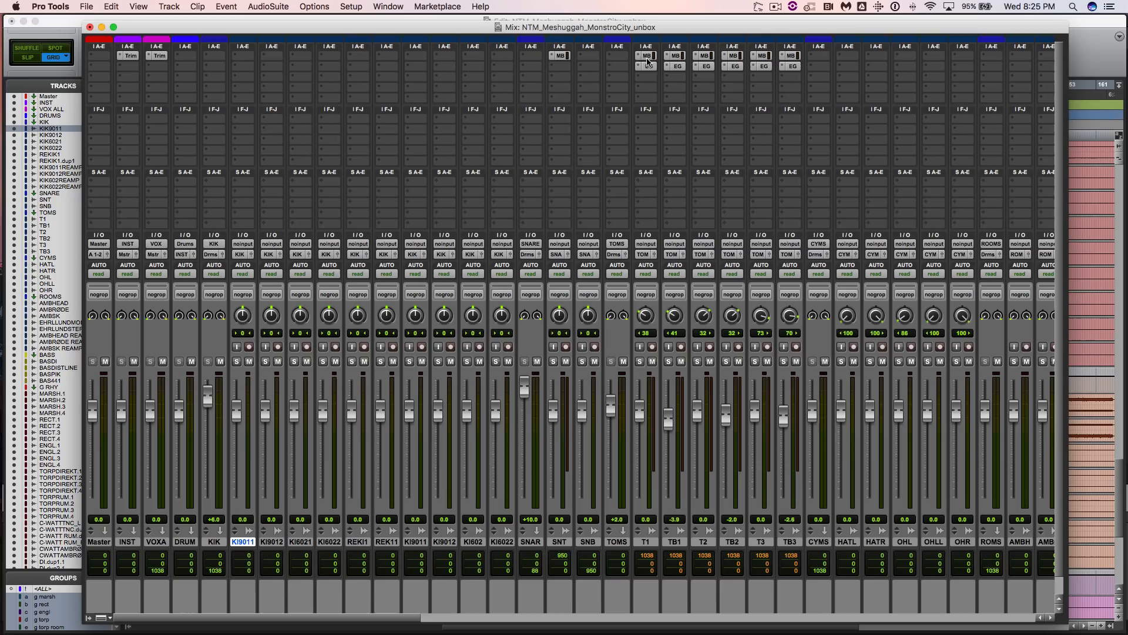
pyautogui.moveTo(689, 374)
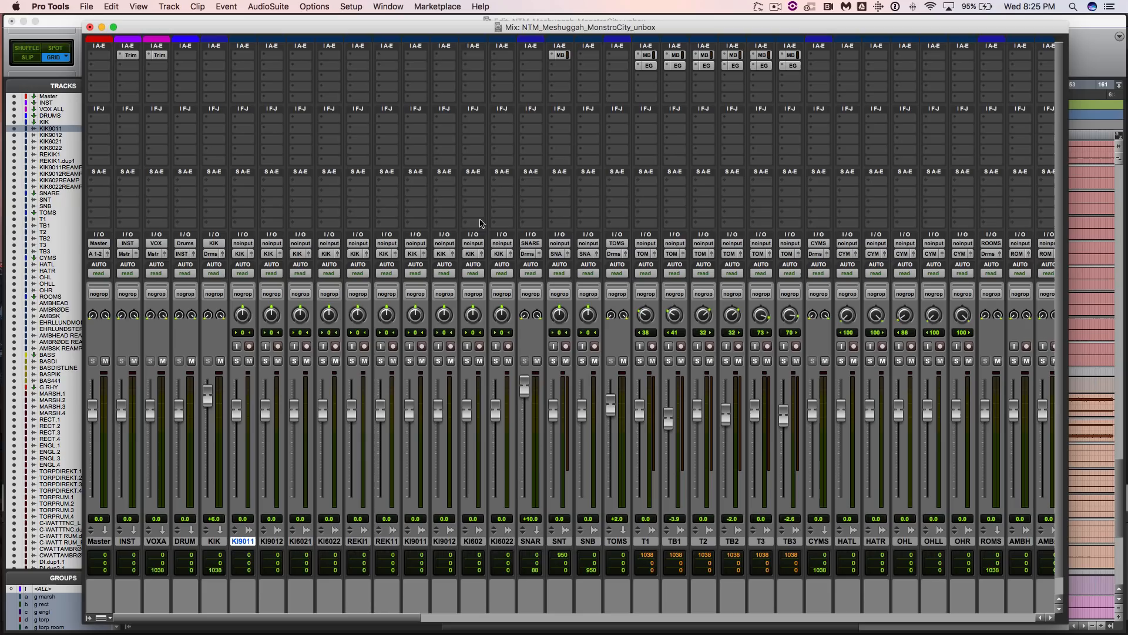
# - Show the Mix window's channel strips for Master, kick, snare, tom, cymbal and room tracks
pyautogui.click(388, 7)
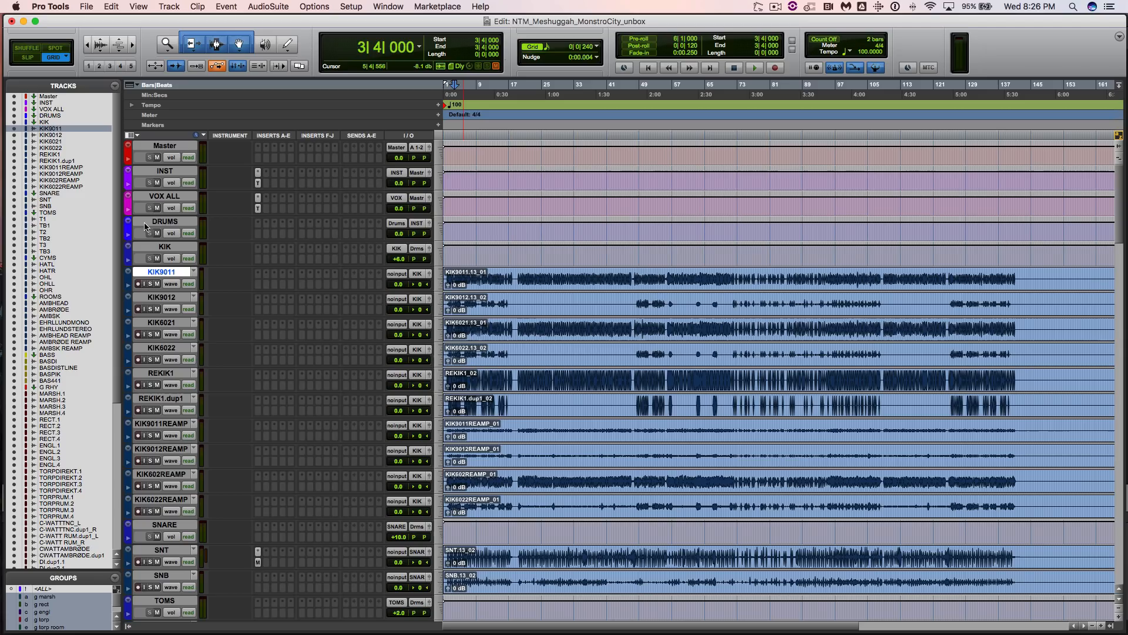
pyautogui.moveTo(363, 160)
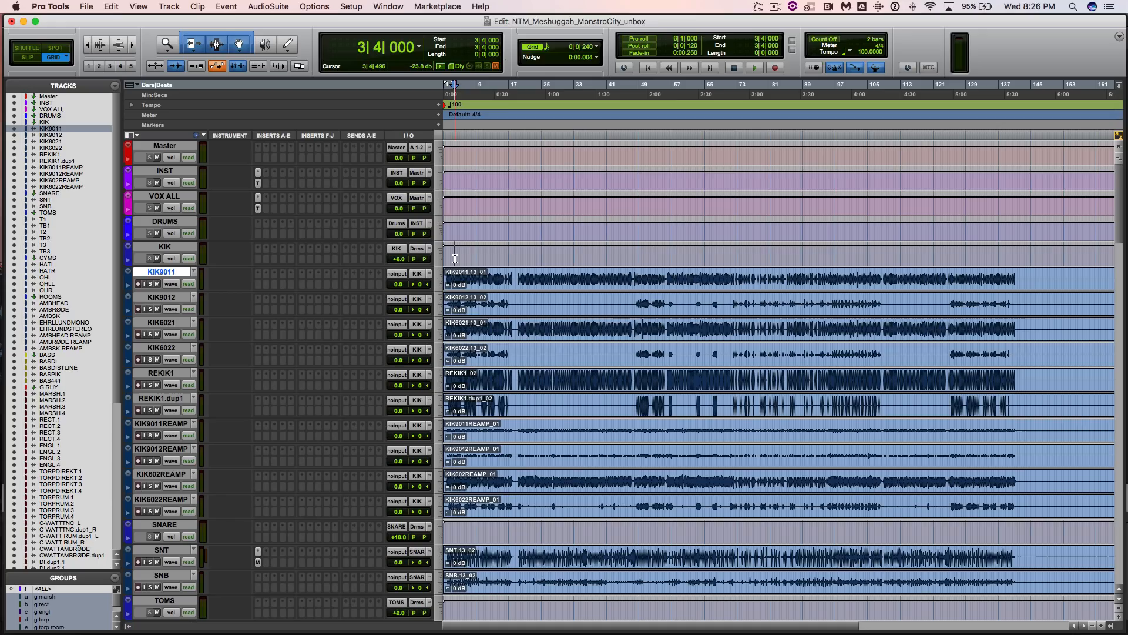
# - Return to the top of the Edit window and set the play position to bar 3, beat 4
pyautogui.click(754, 67)
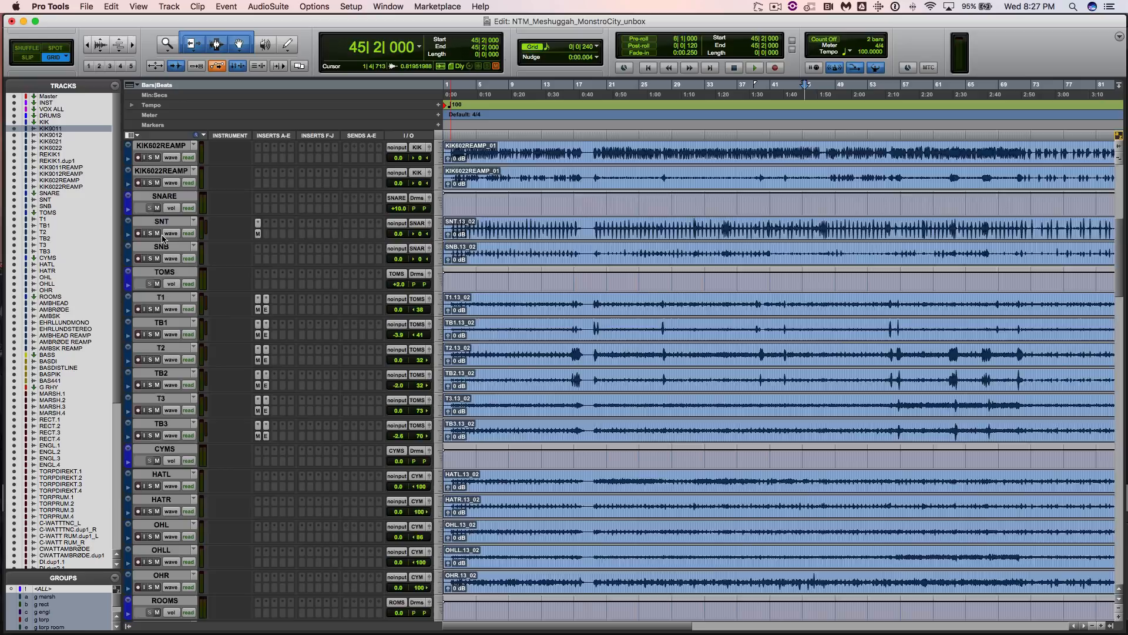
# - Bring the snare, tom and cymbal tracks into view, with the play position at bar 45 beat 2
pyautogui.scroll(-3)
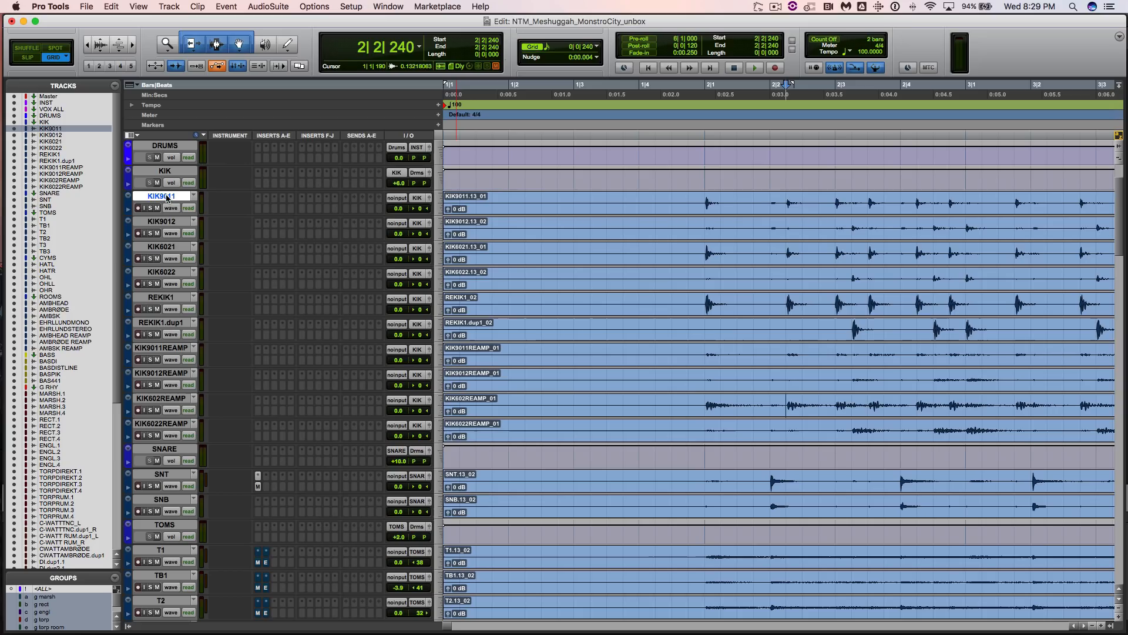
# - Select the ten kick tracks KIK9011 through KIK6022REAMP and play the opening bars
pyautogui.click(161, 297)
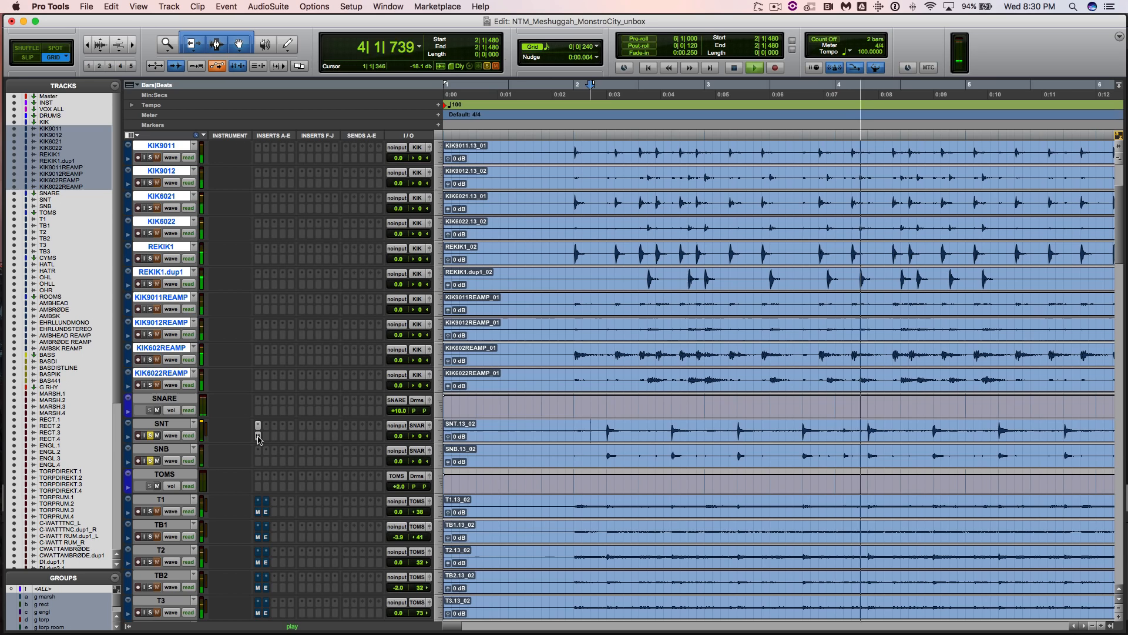
pyautogui.click(257, 424)
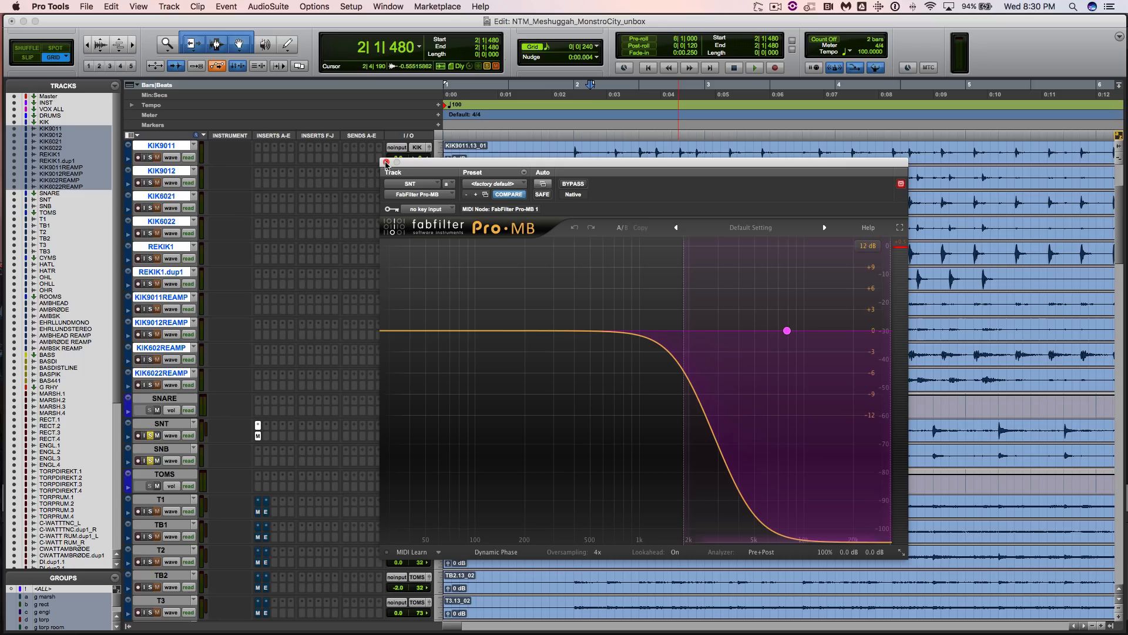
pyautogui.click(386, 163)
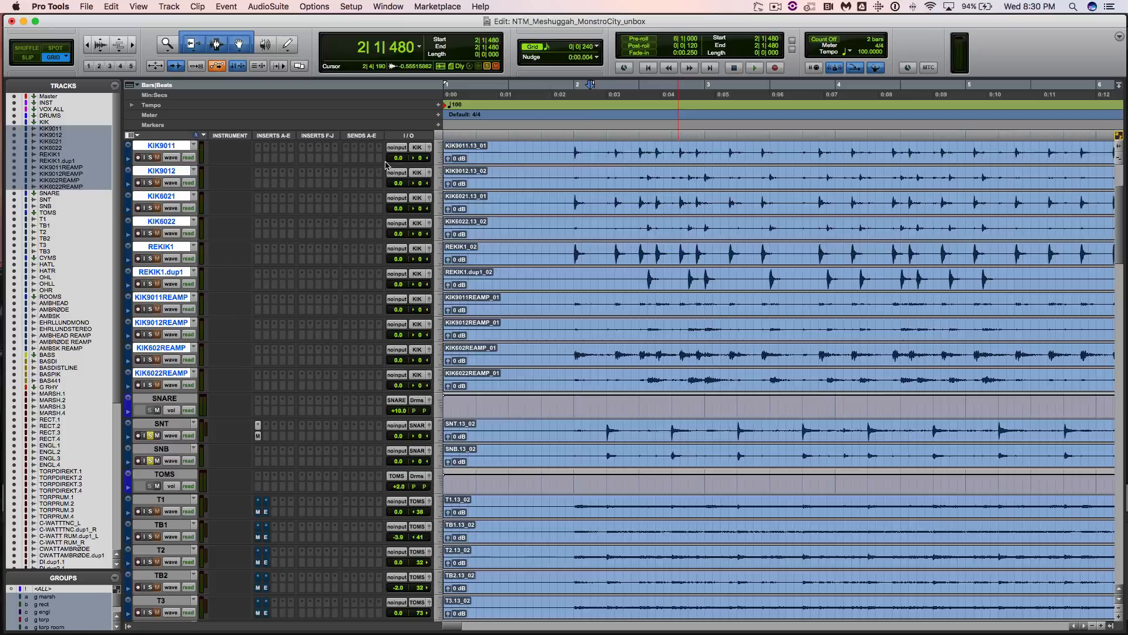
# - Select the cymbal tracks, then the tom tracks T1 through TB3, for auditioning
pyautogui.click(753, 67)
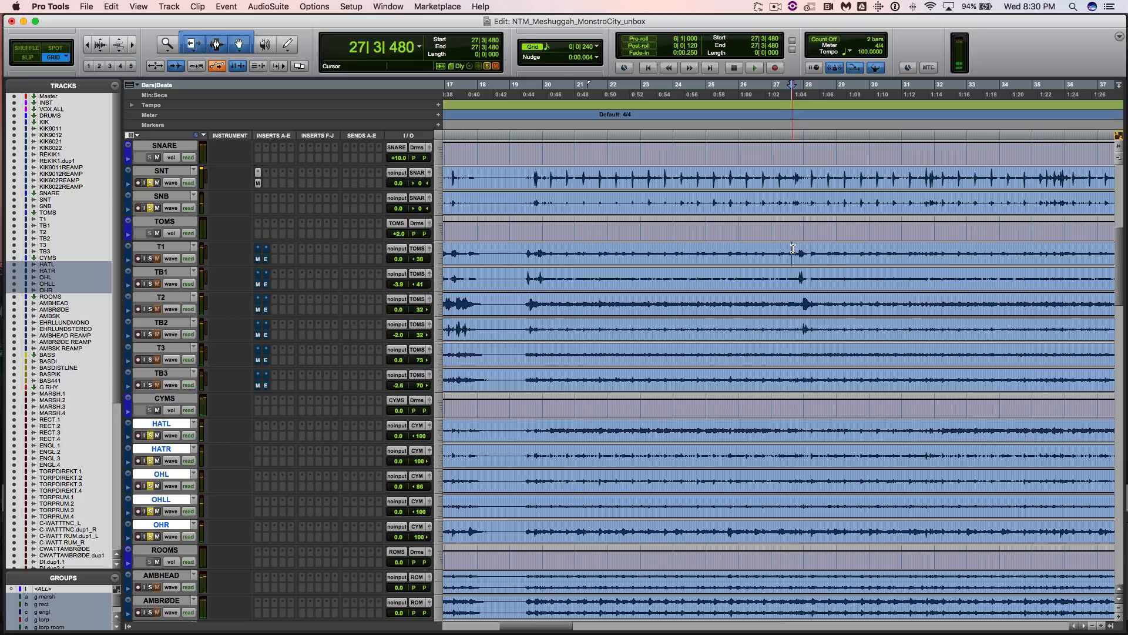
pyautogui.click(753, 67)
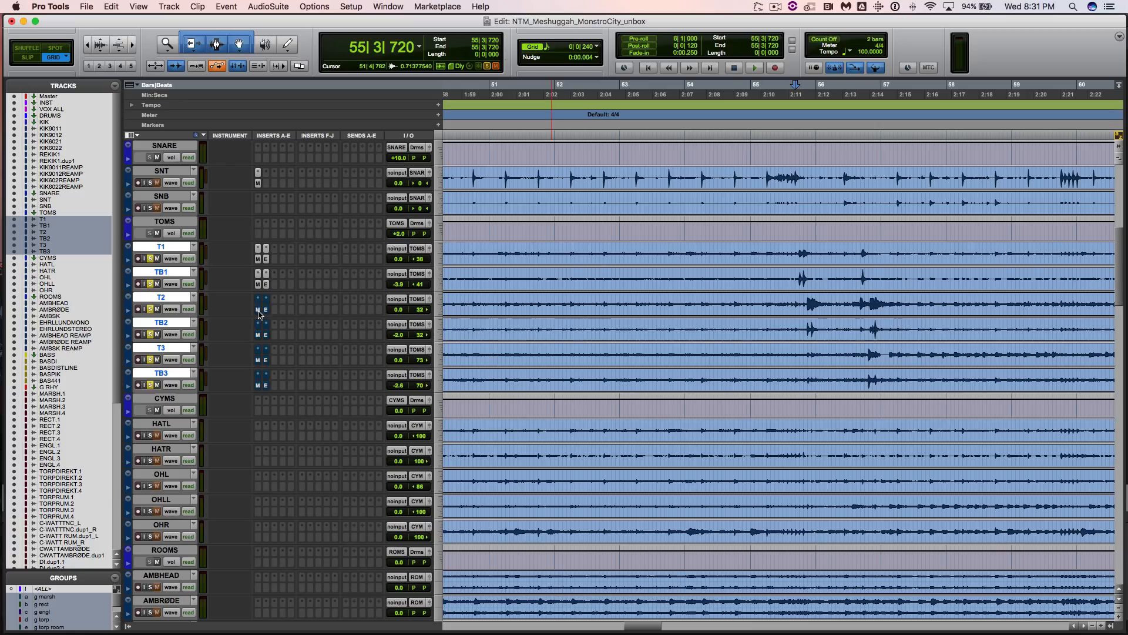
# - Zoom the timeline out in stages until the whole song fits the Edit window
pyautogui.click(754, 67)
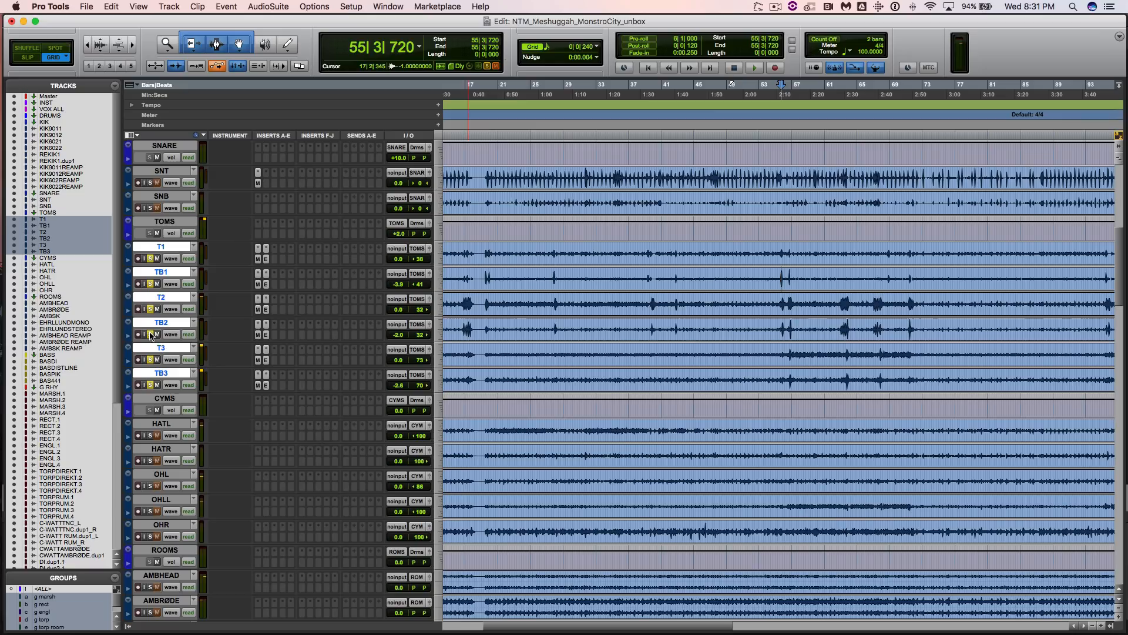
pyautogui.click(754, 67)
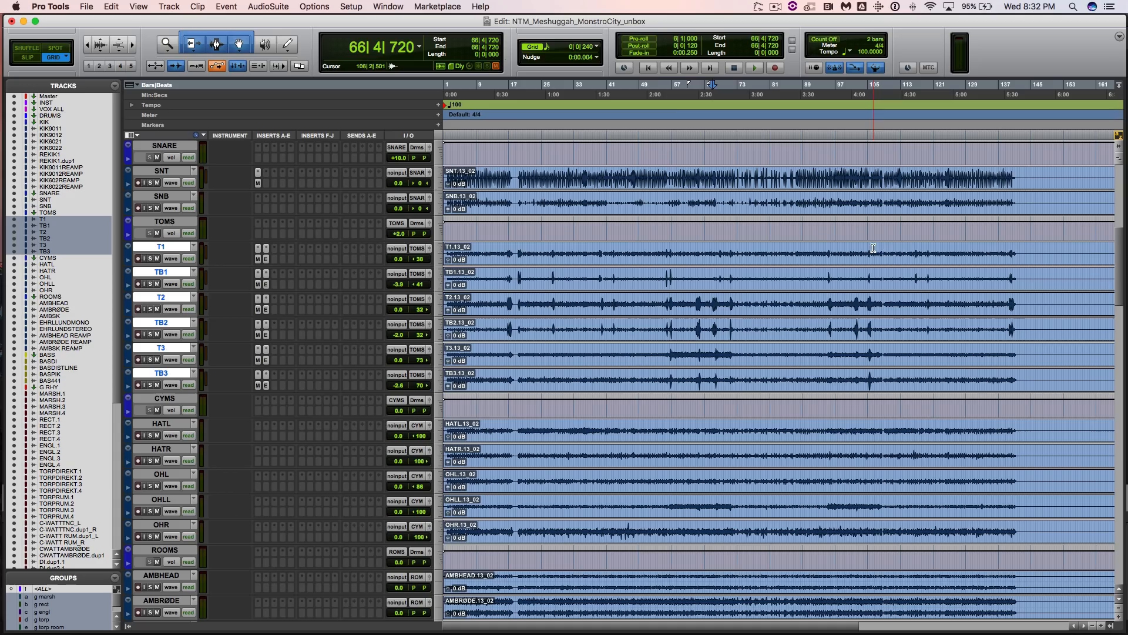
# - Scroll down to the ROOMS folder and select the AMBHEAD room mic track
pyautogui.scroll(-3)
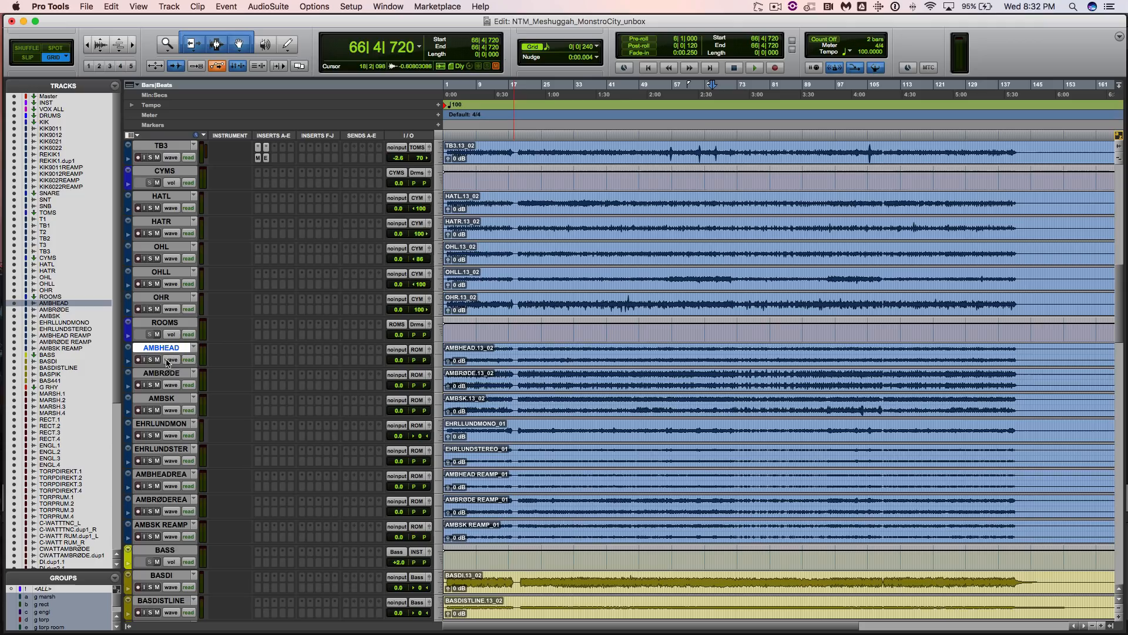
pyautogui.click(754, 67)
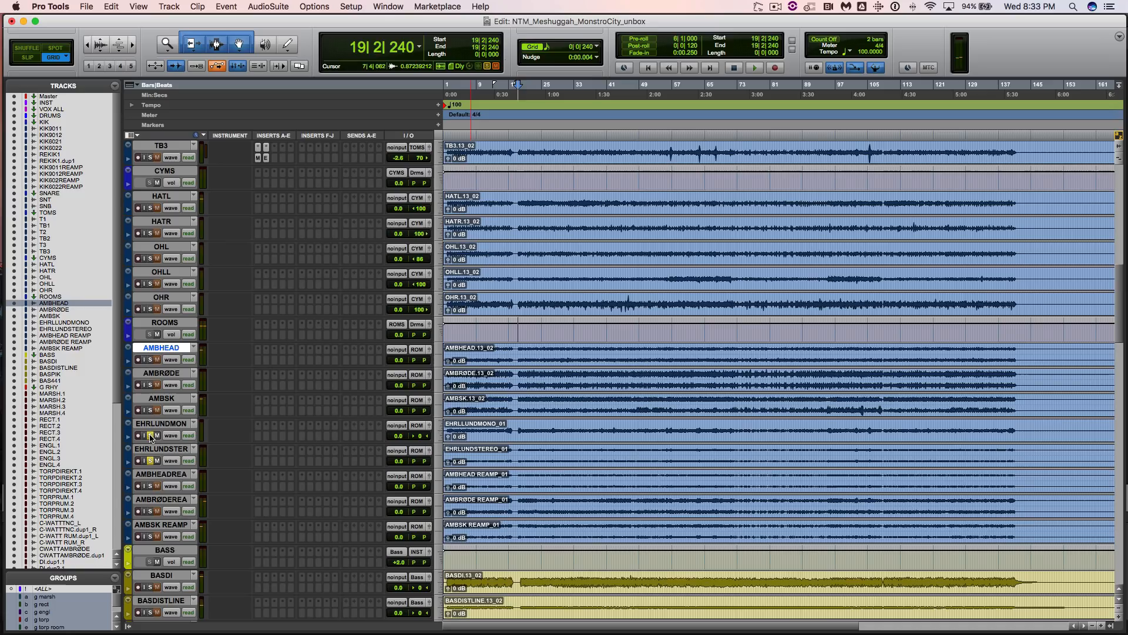
# - Select the room mic tracks AMBHEAD through AMBSK REAMP to audition them together
pyautogui.click(753, 67)
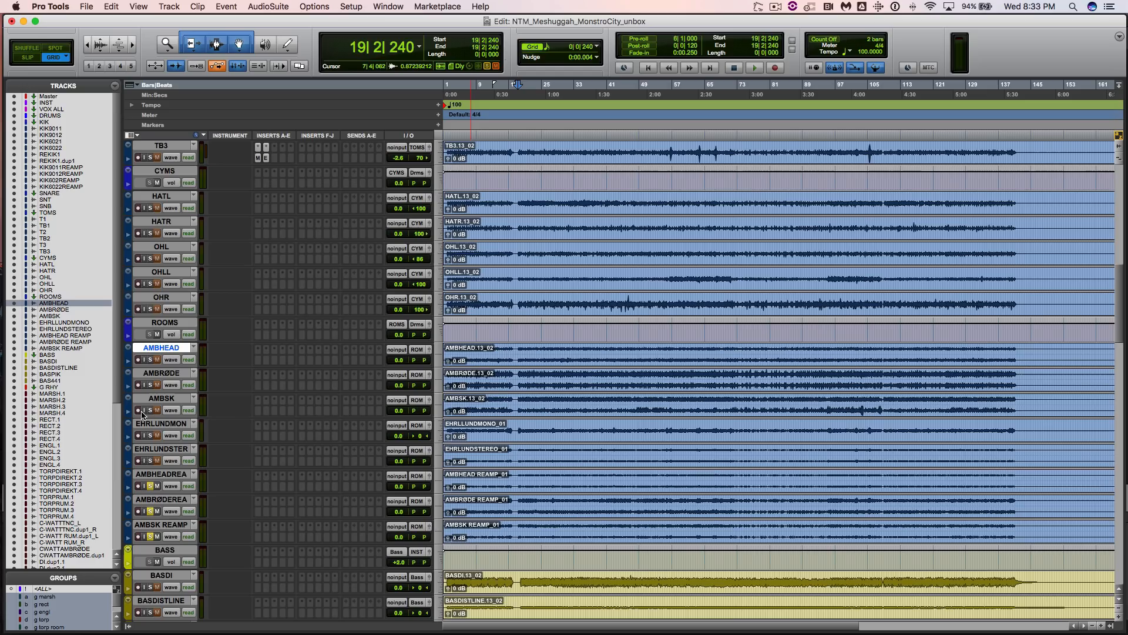
pyautogui.moveTo(162, 473)
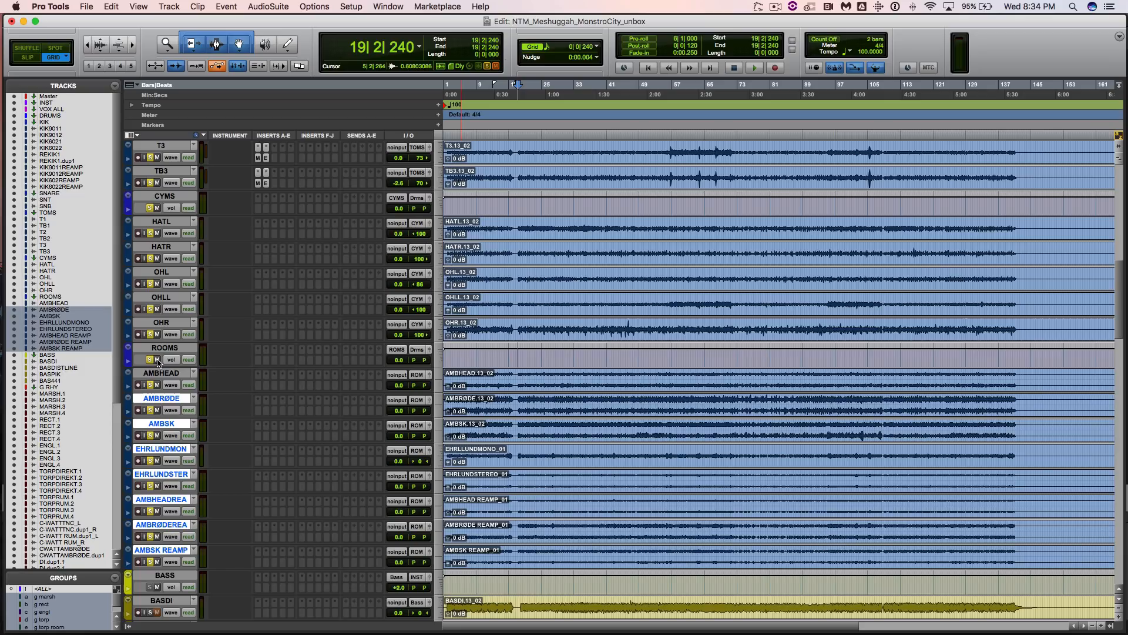
pyautogui.click(676, 379)
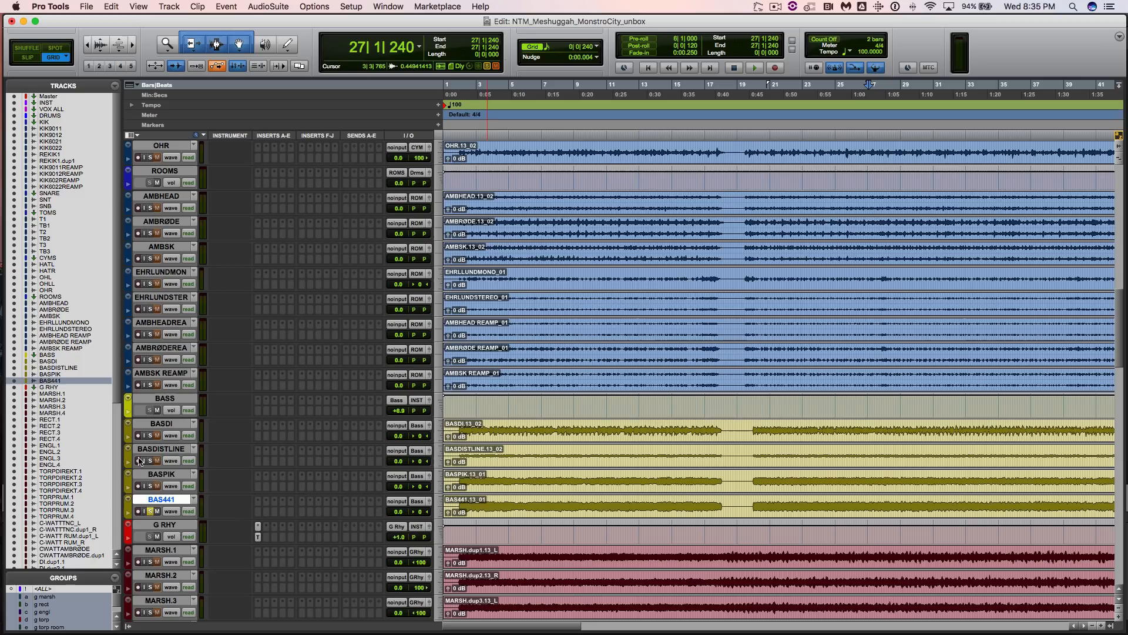
# - Select bass tracks BASDISTLINE, BASPIK and BAS441 and switch to the Mix window
pyautogui.click(754, 67)
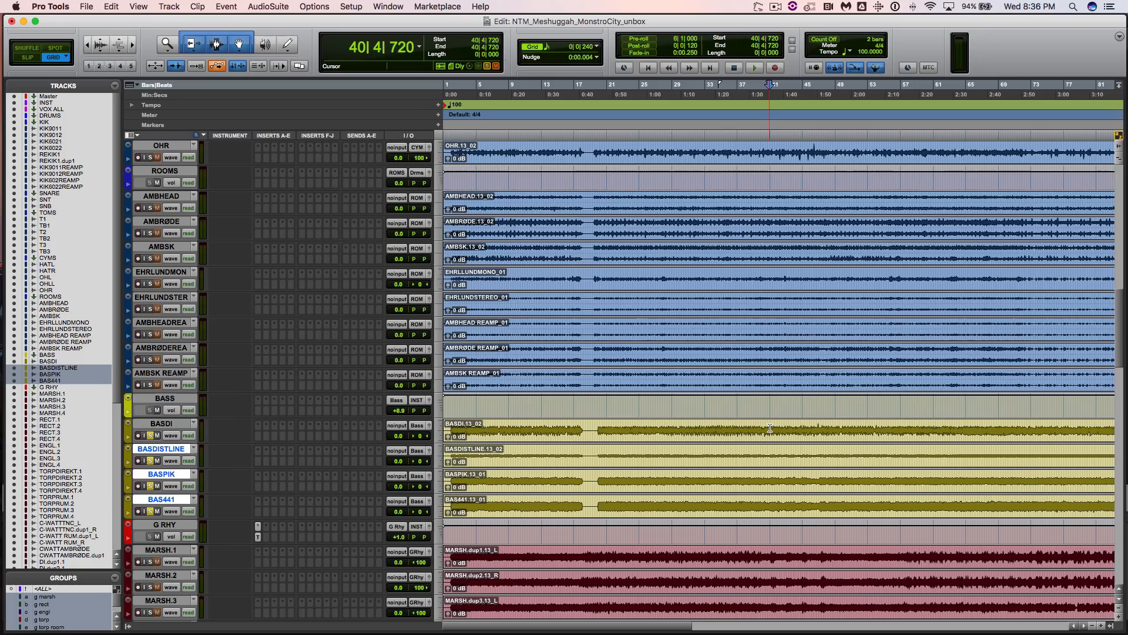
pyautogui.click(754, 67)
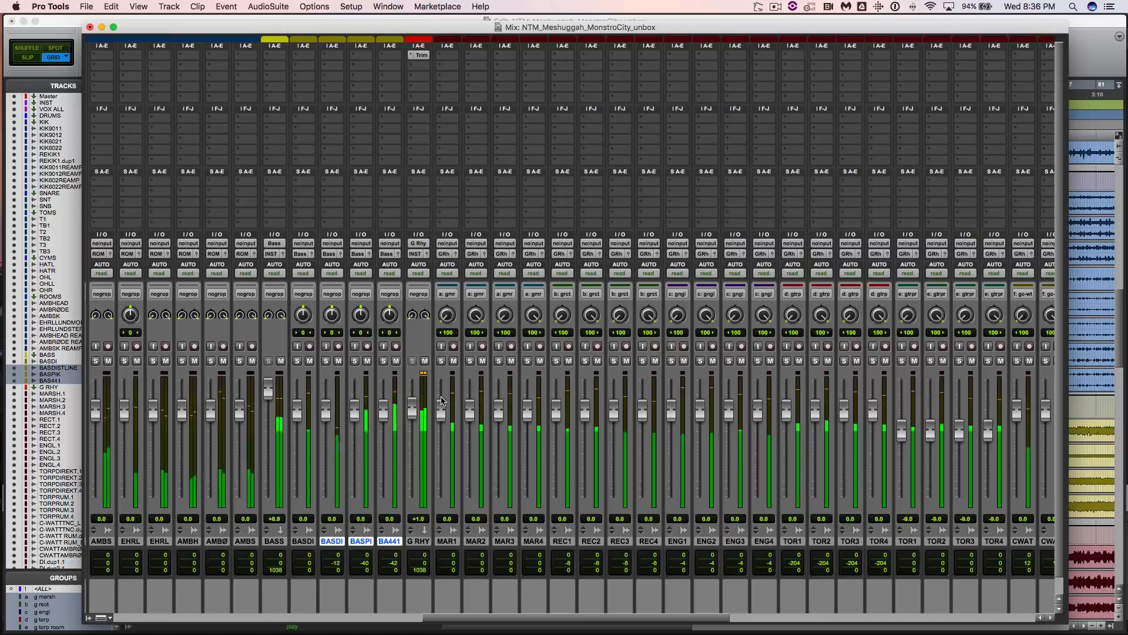
# - Lower the BASS fader to +2.6 dB and select the MARSH.1 and TORPDIREKT.1 tracks
pyautogui.moveTo(275, 382); pyautogui.dragTo(269, 396)
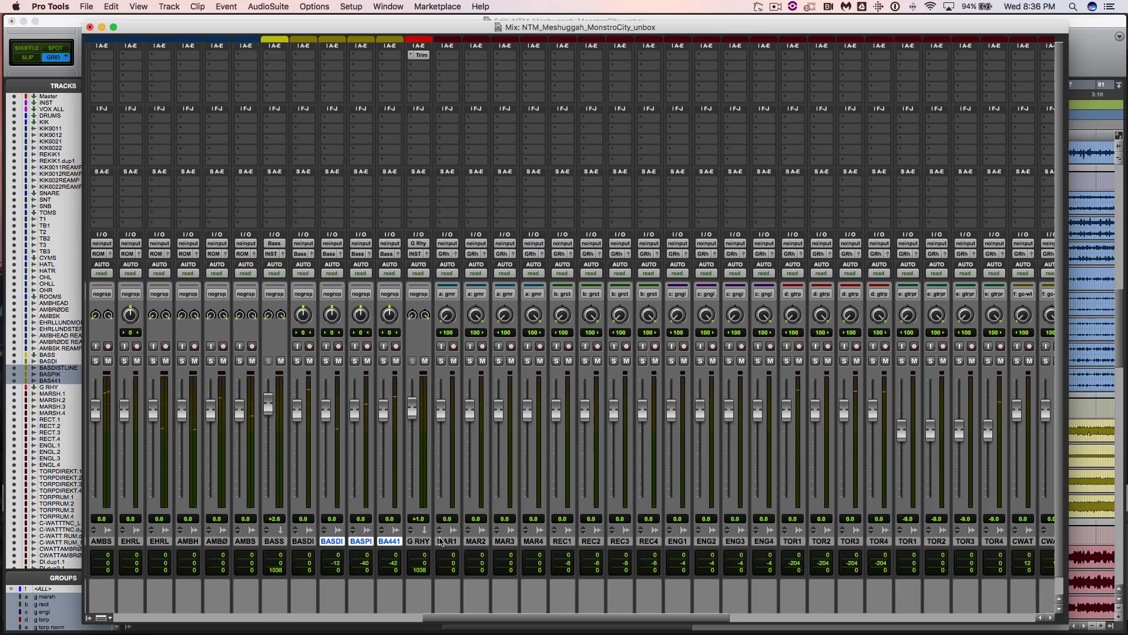
pyautogui.click(446, 541)
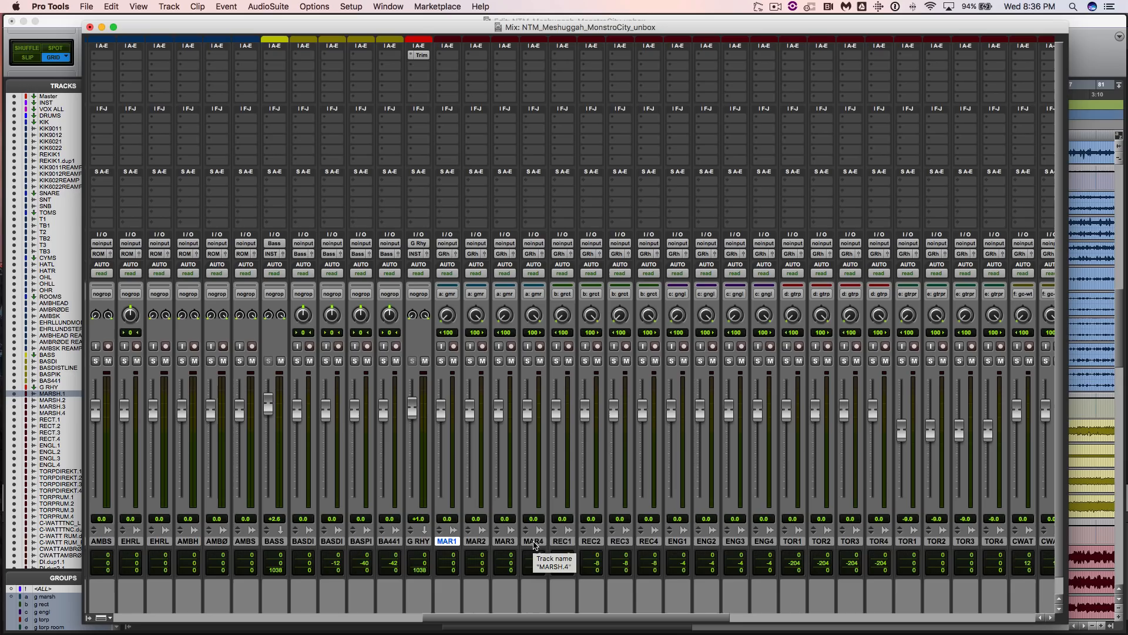
pyautogui.click(677, 541)
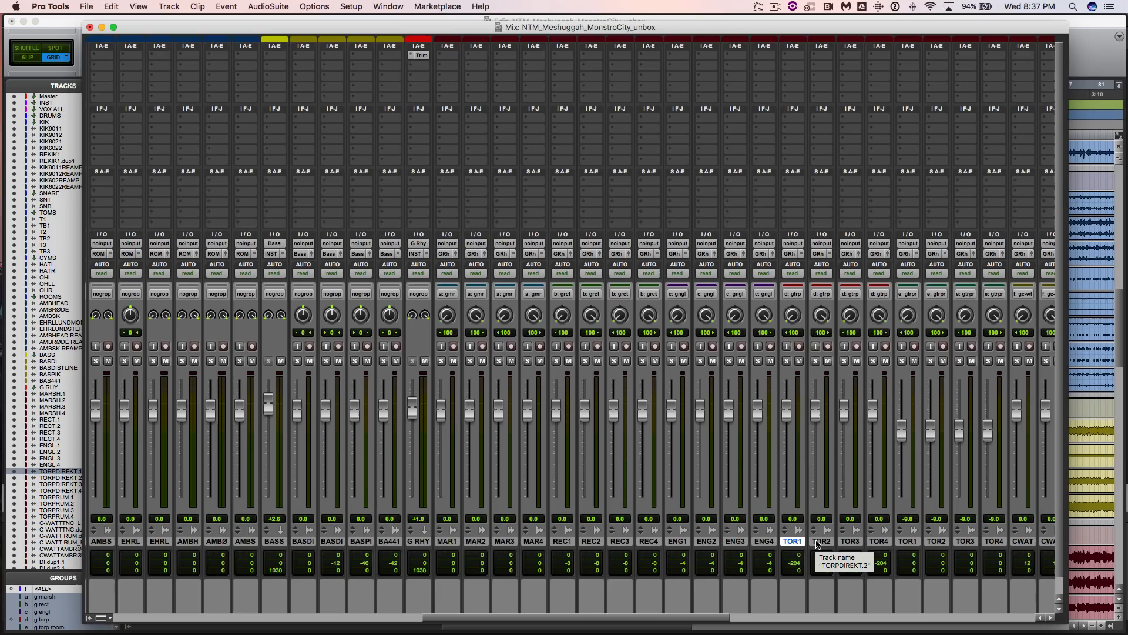
pyautogui.moveTo(1028, 409)
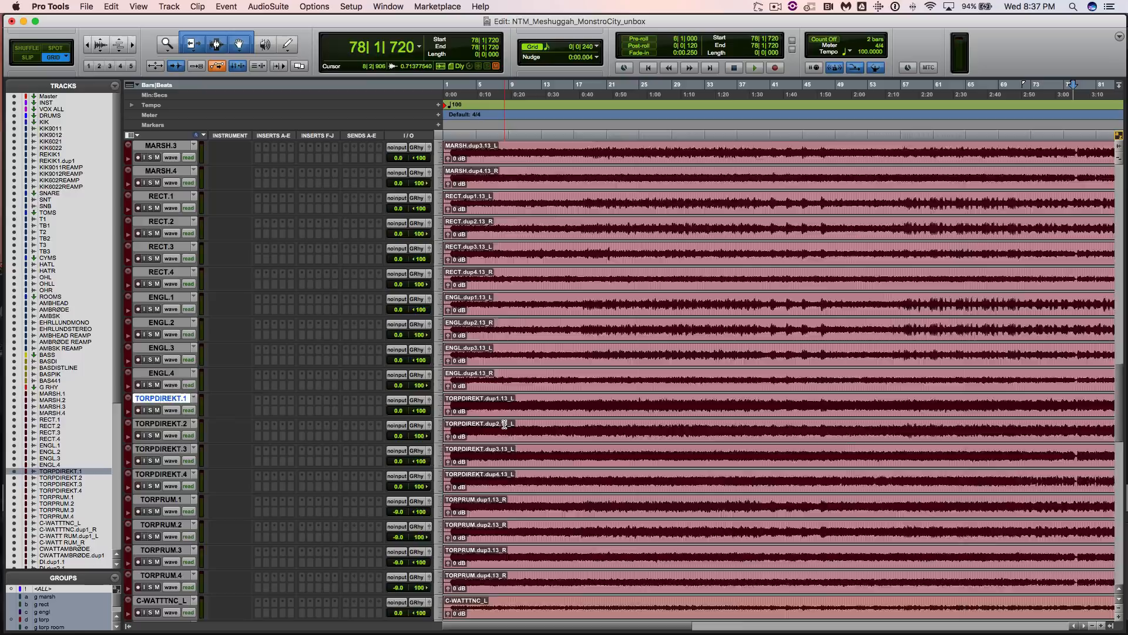
# - Scroll the mixer down to the C-WATT guitar channels
pyautogui.scroll(-3)
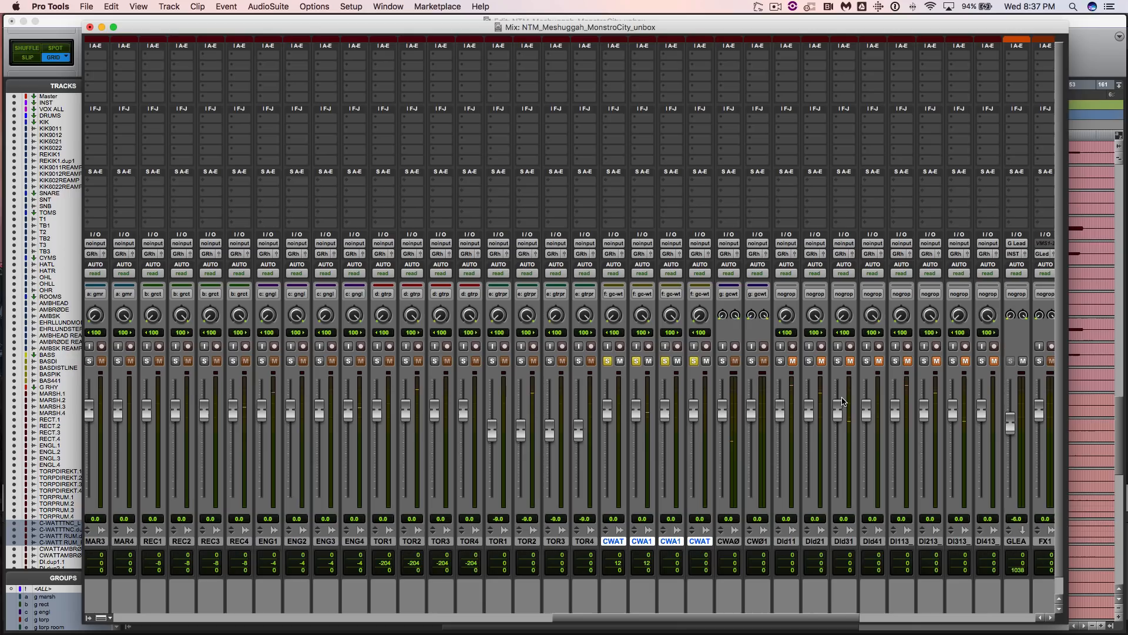
# - Toggle playback and switch windows with Cmd+=
pyautogui.press('space')
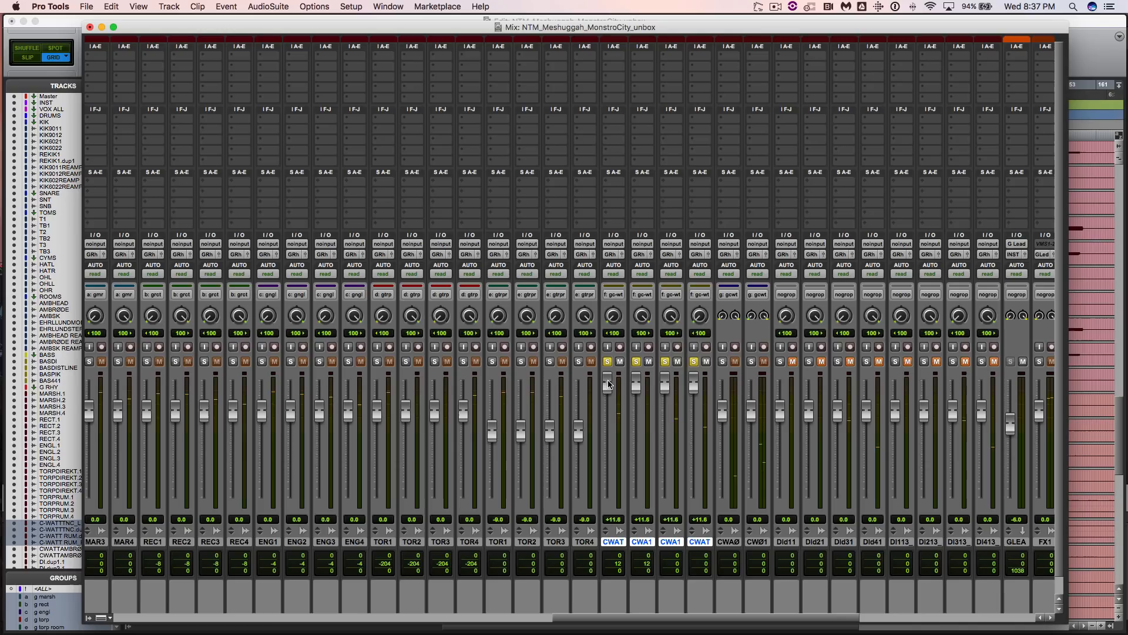
pyautogui.press('cmd+=')
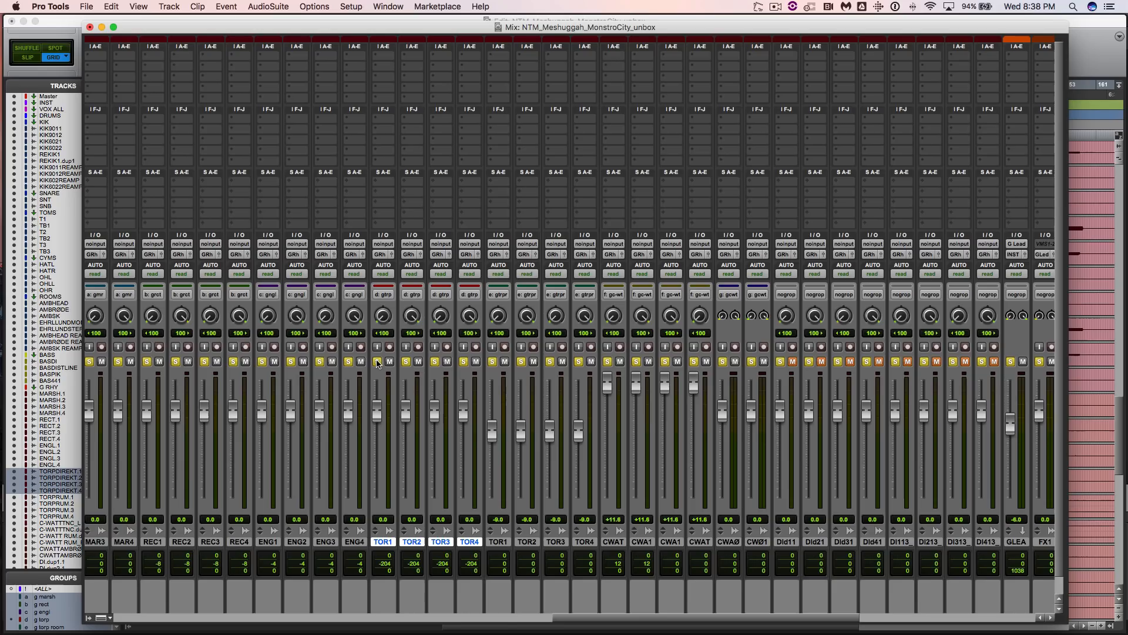
# - Toggle playback and scroll the Edit window right across the KIK drum tracks
pyautogui.press('space')
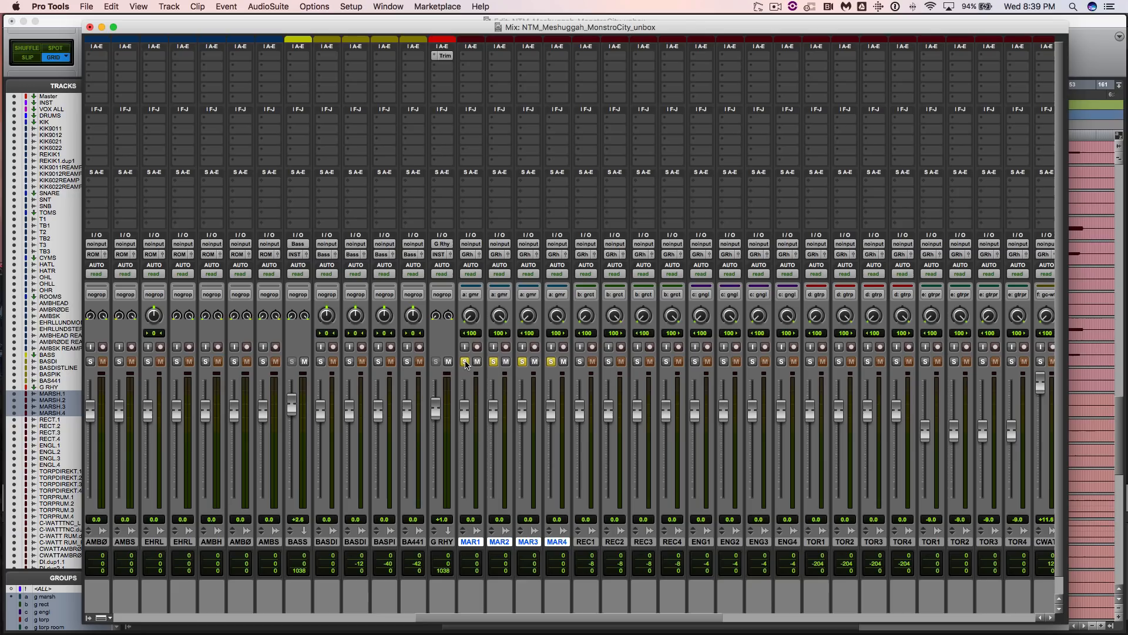
pyautogui.moveTo(465, 362)
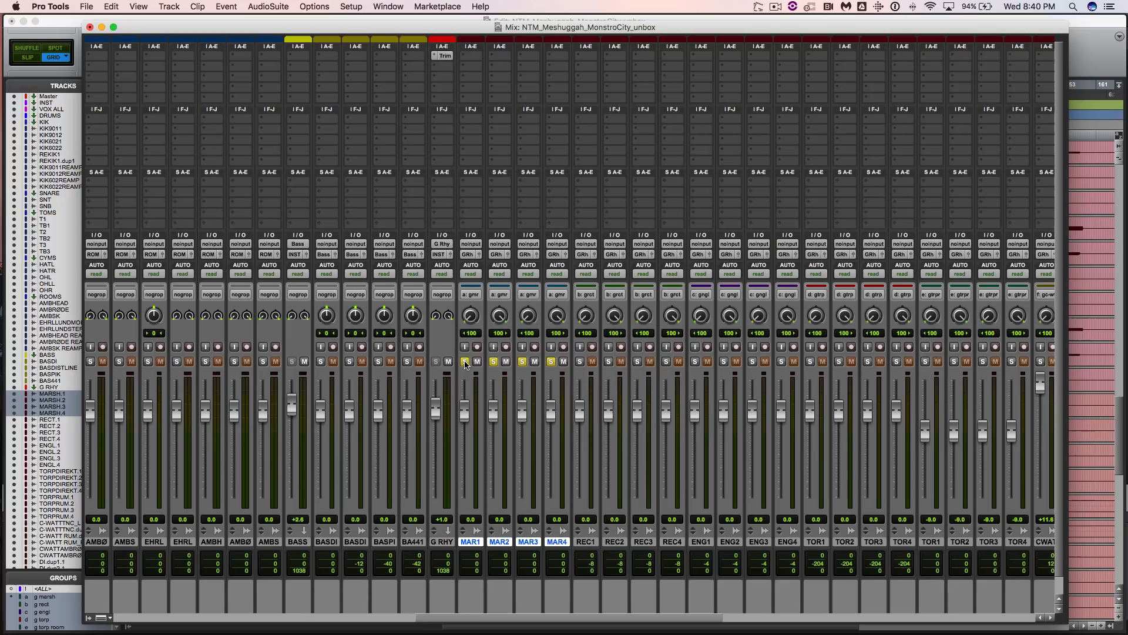
pyautogui.hscroll(3)
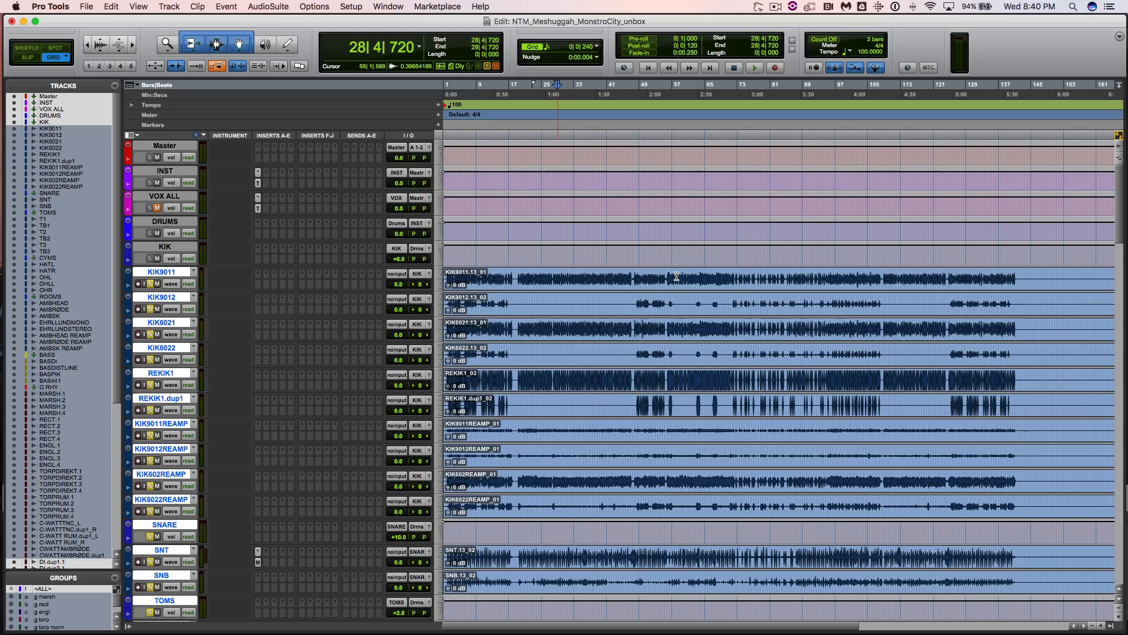
# - Use the Edit window toolbar control to return to the session start at bar 1
pyautogui.click(753, 67)
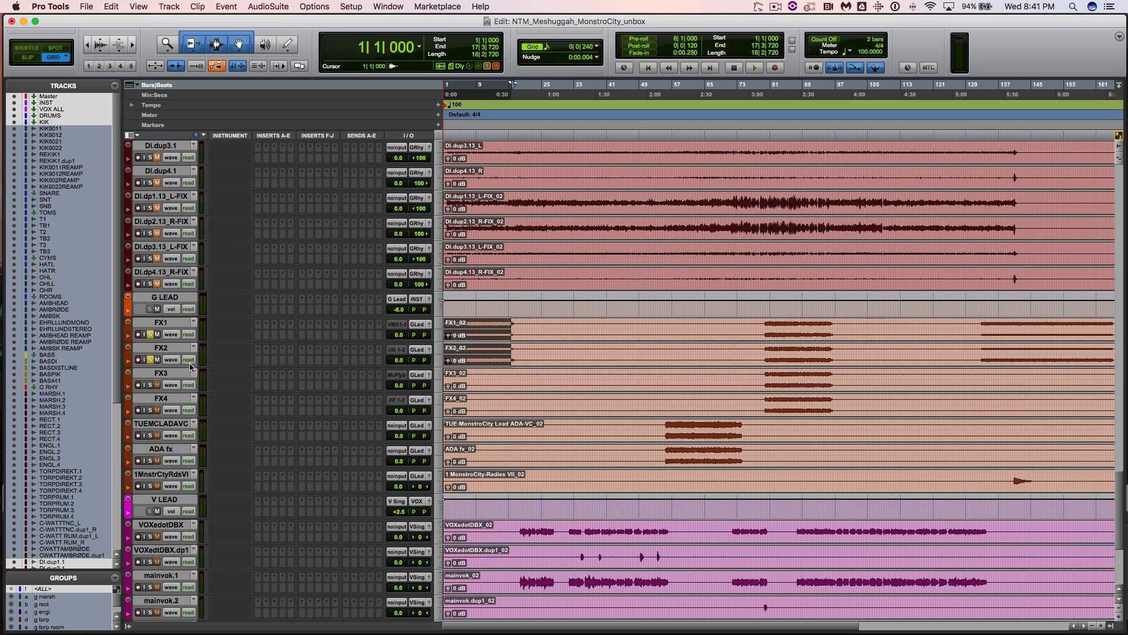
# - Use the Edit window toolbar control while auditioning the G LEAD section
pyautogui.click(754, 67)
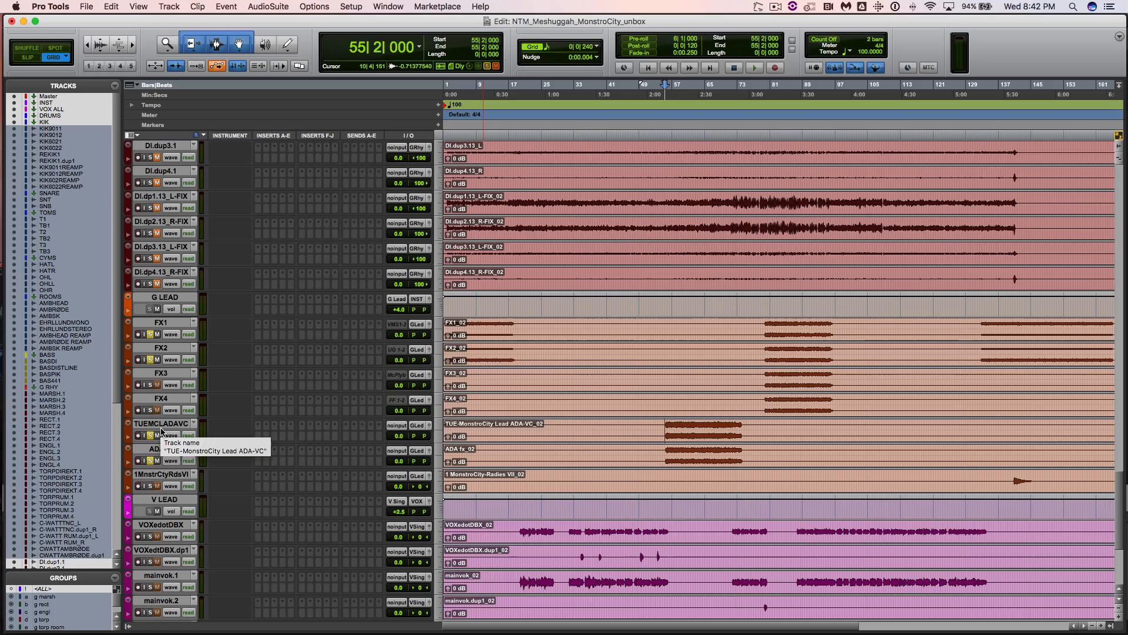
# - Use the Edit window toolbar control while playing FX1–FX4 toward bar 132
pyautogui.click(753, 67)
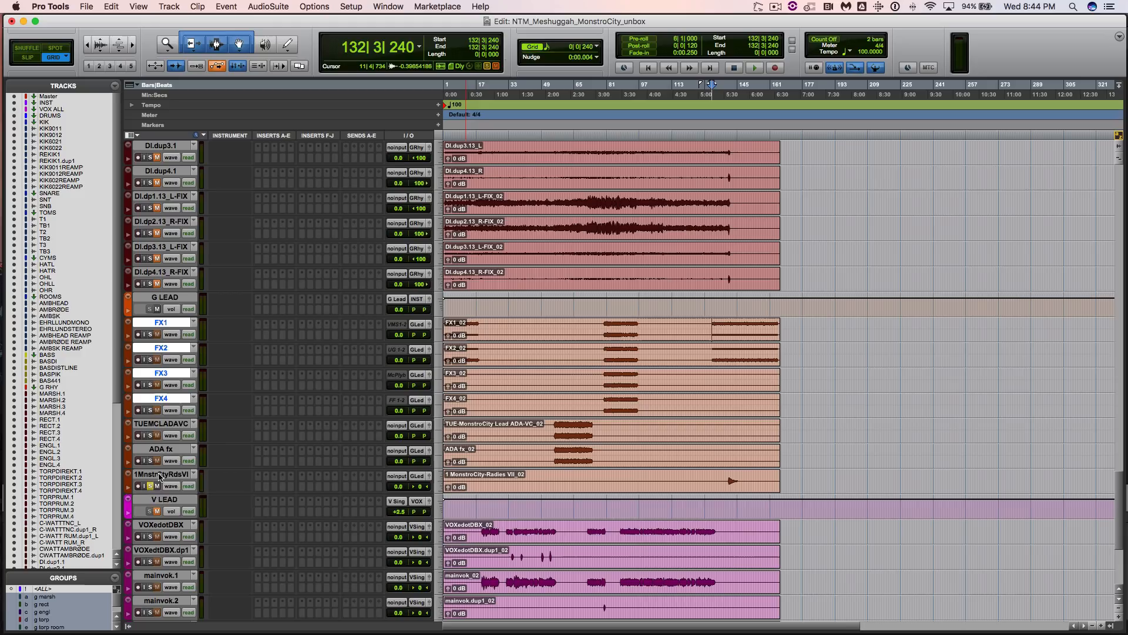
# - Use the Edit window toolbar control with the mainvok vocal tracks in view
pyautogui.click(753, 67)
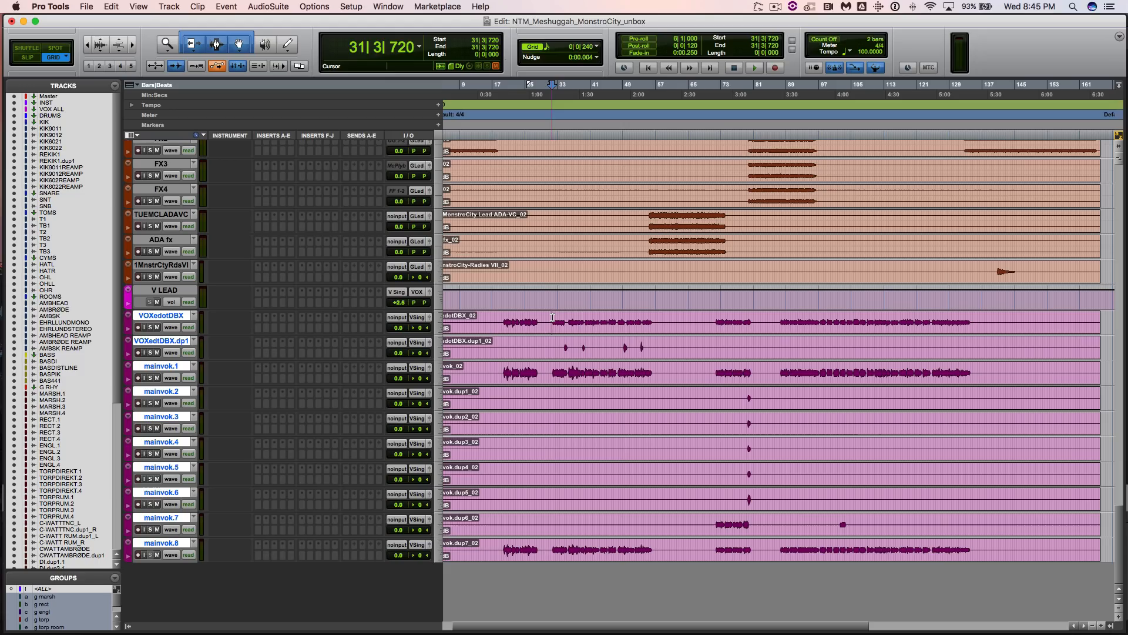
pyautogui.click(754, 67)
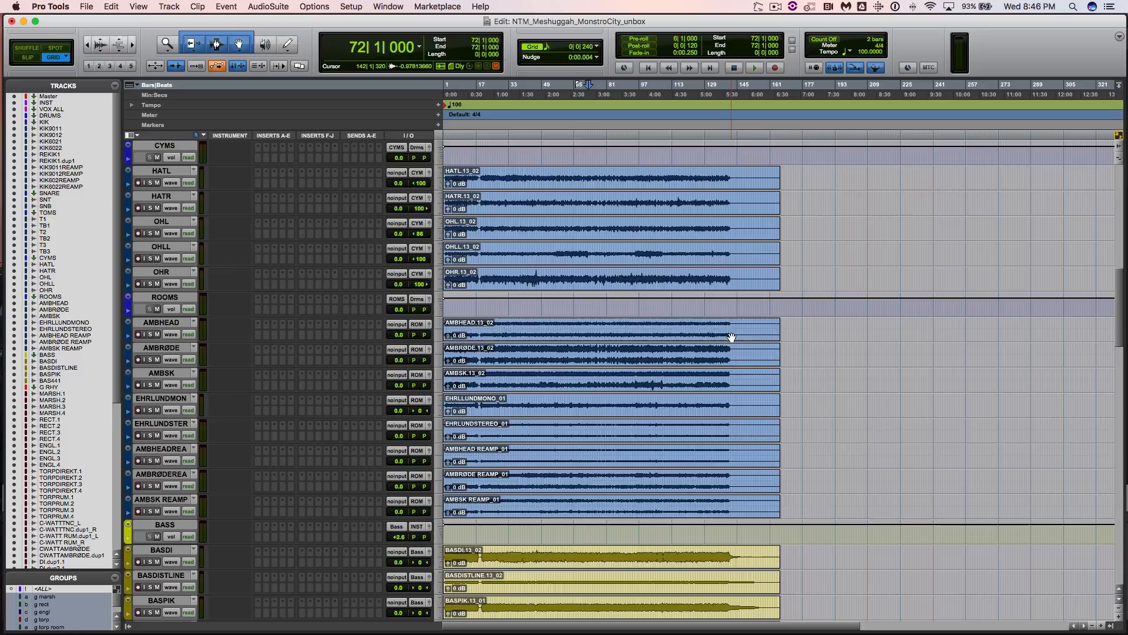
# - Scroll the Edit window to bring the SNARE and TOMS tracks into view
pyautogui.scroll(-3)
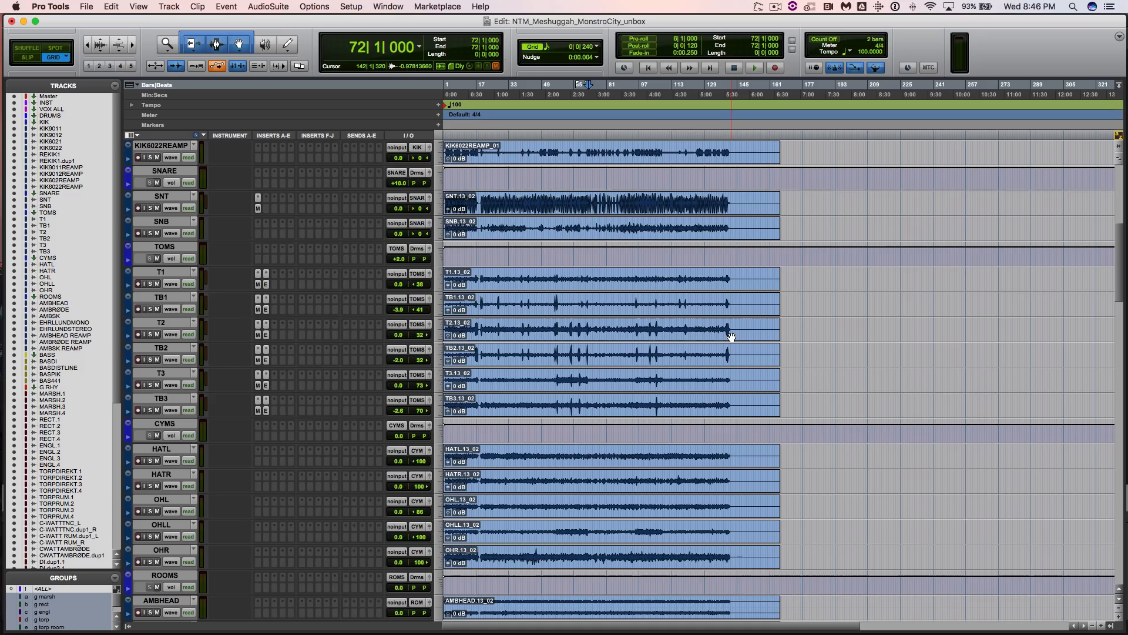